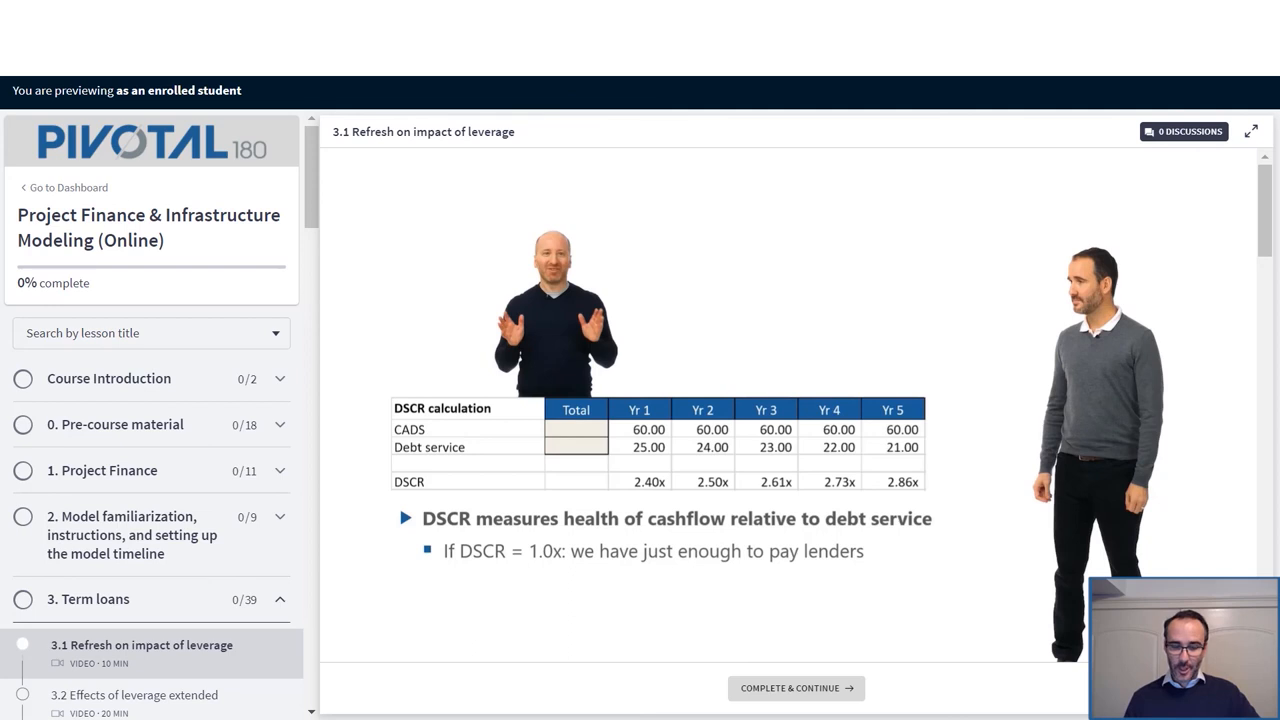
# - Check the 1.5x playback speed, then play the lesson briefly and pause at 6:37
pyautogui.scroll(-3)
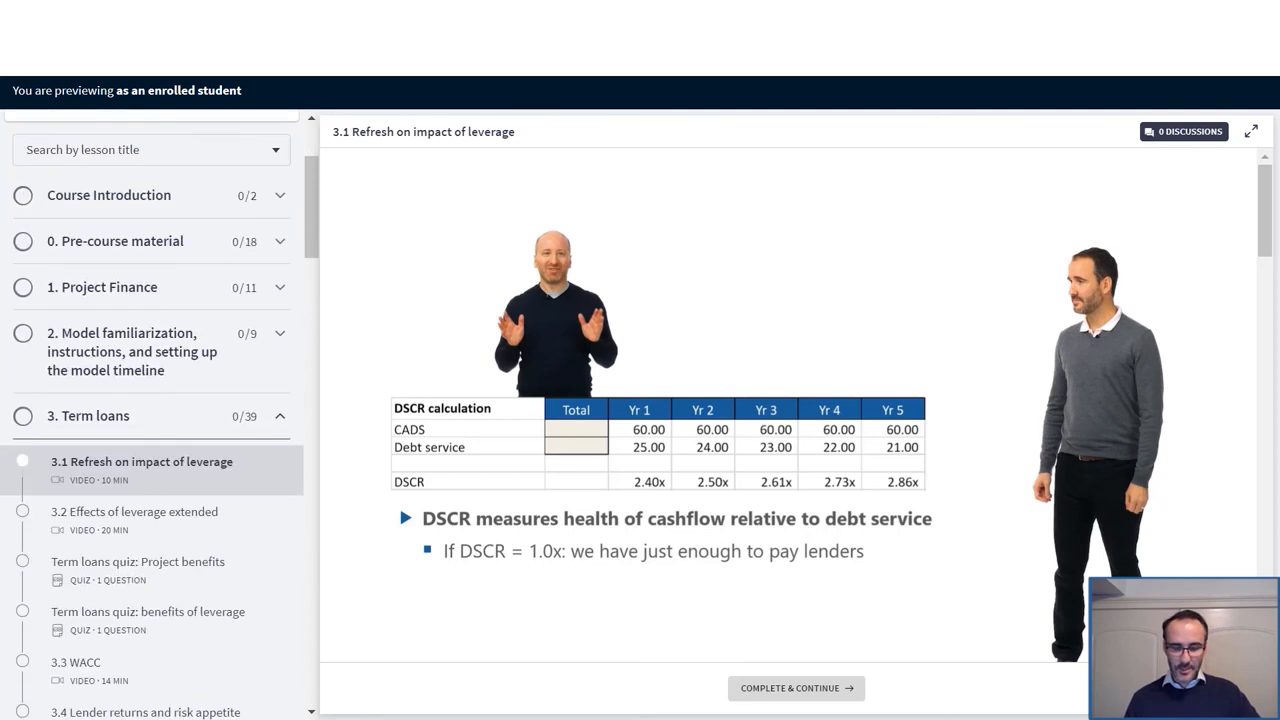
pyautogui.scroll(-3)
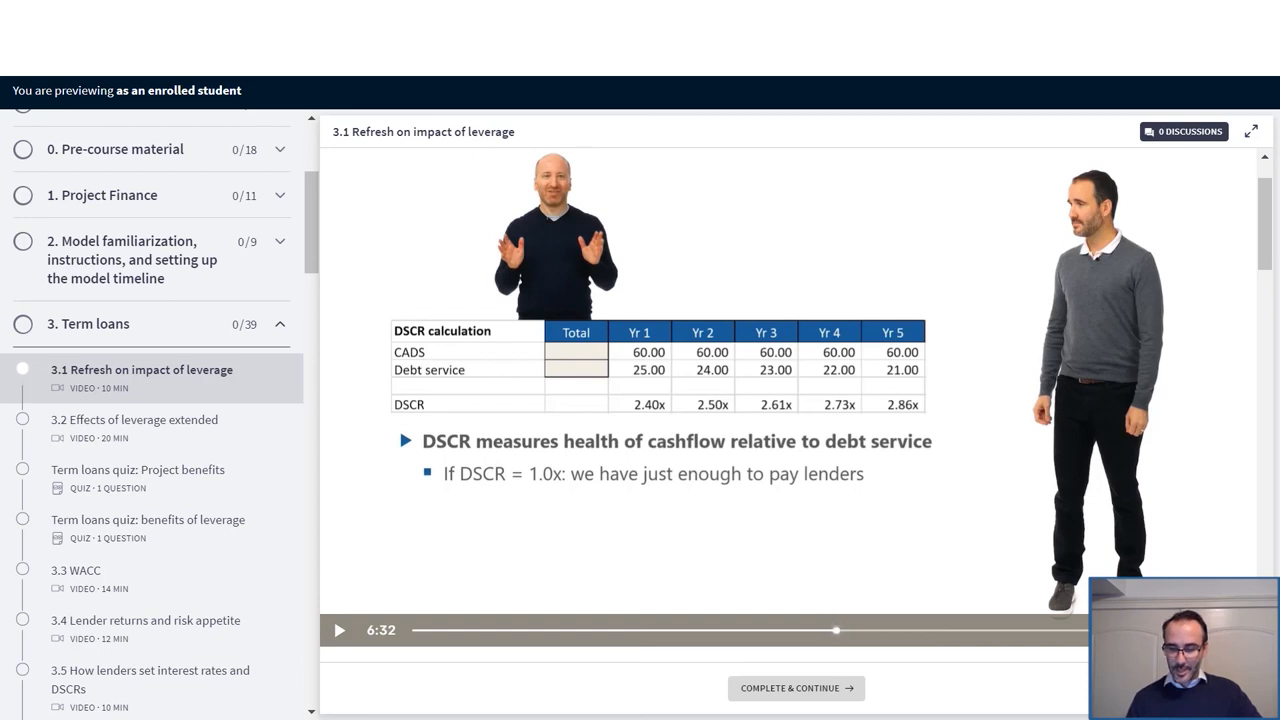
pyautogui.click(1178, 563)
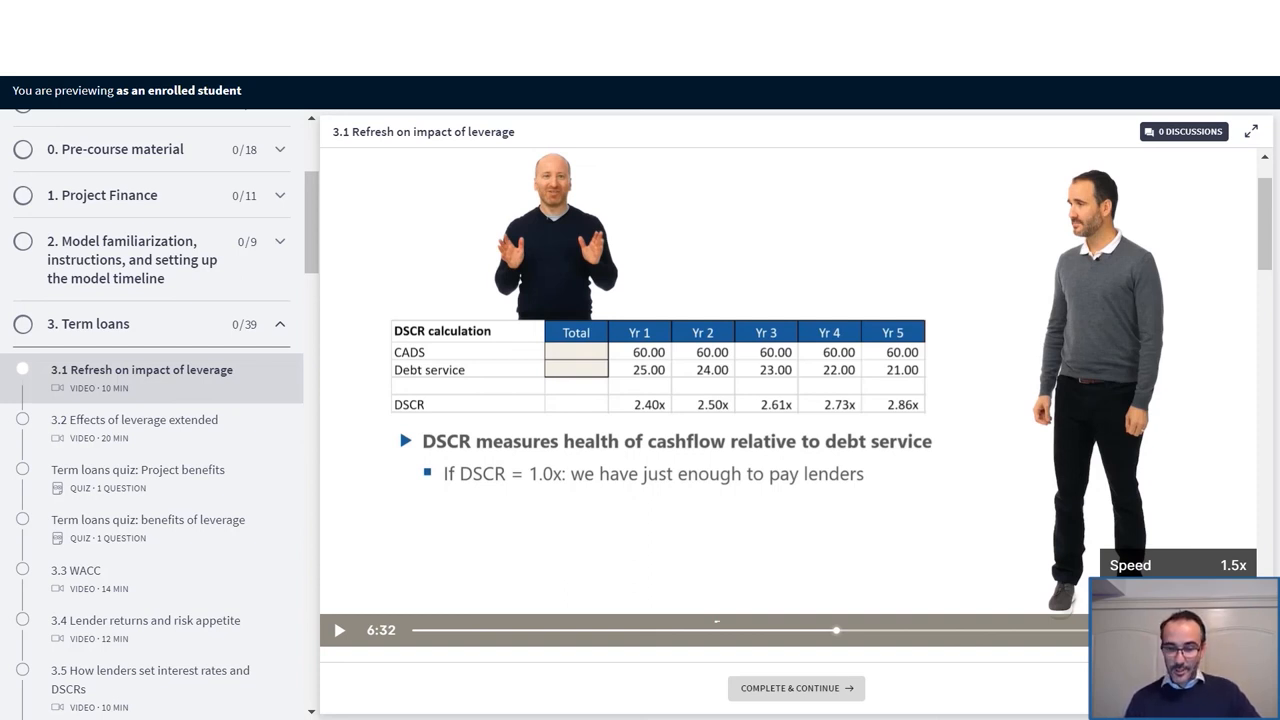
pyautogui.click(340, 630)
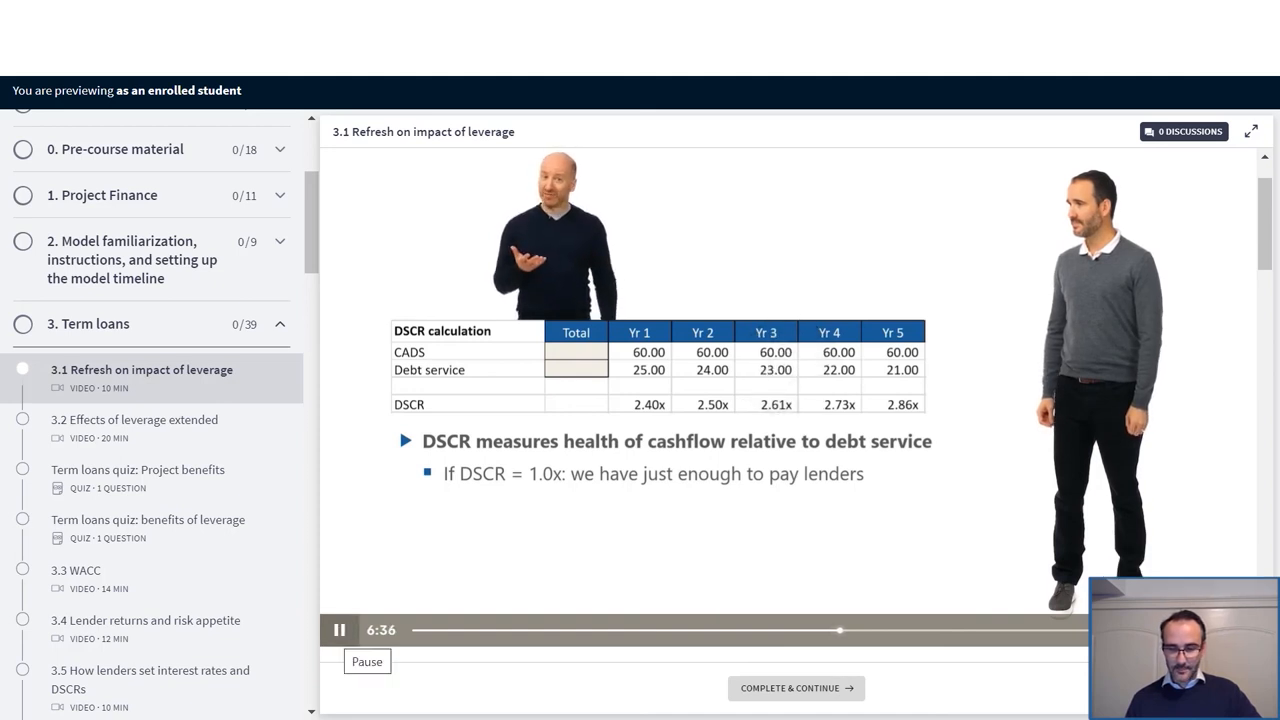
pyautogui.click(339, 629)
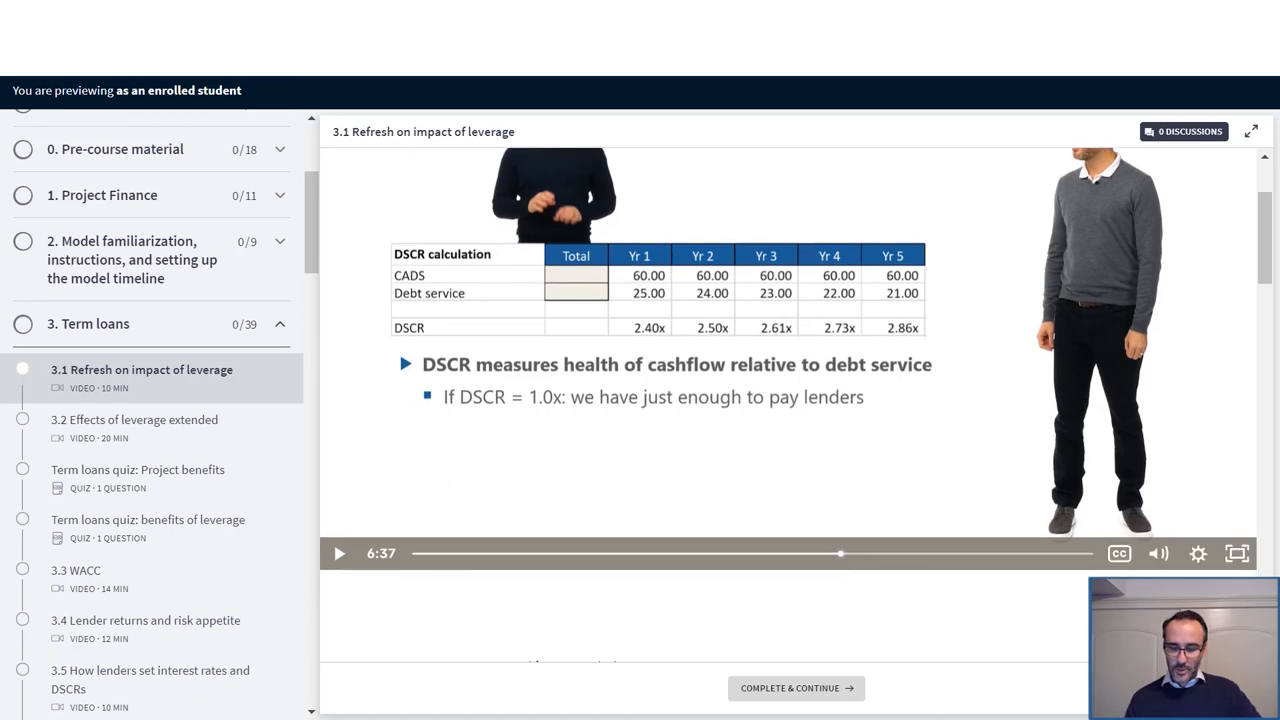
pyautogui.scroll(-3)
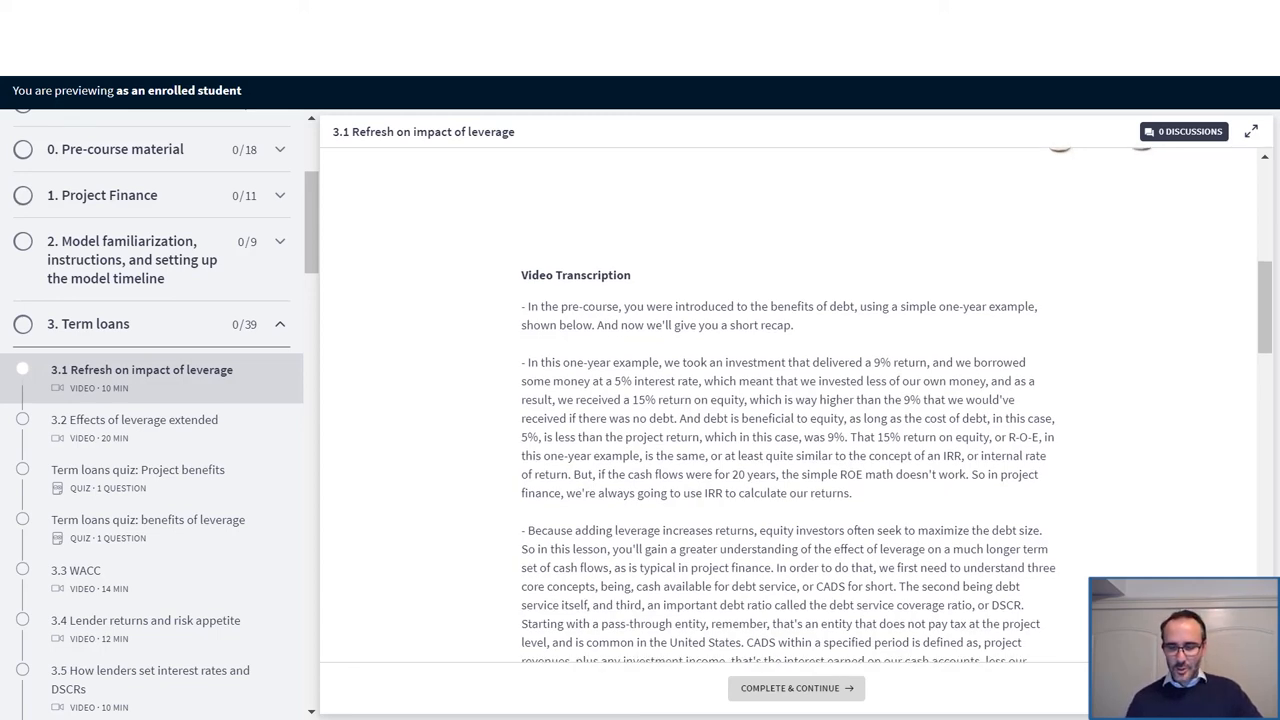
pyautogui.scroll(-3)
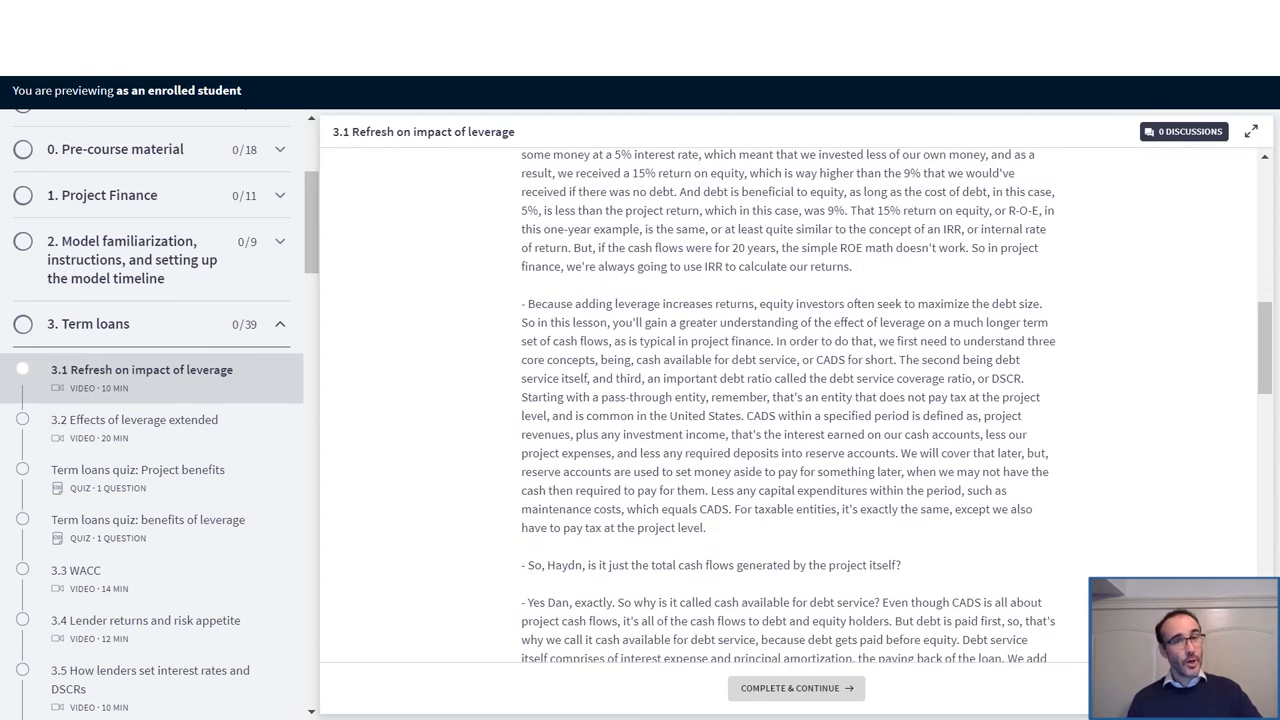
pyautogui.scroll(-3)
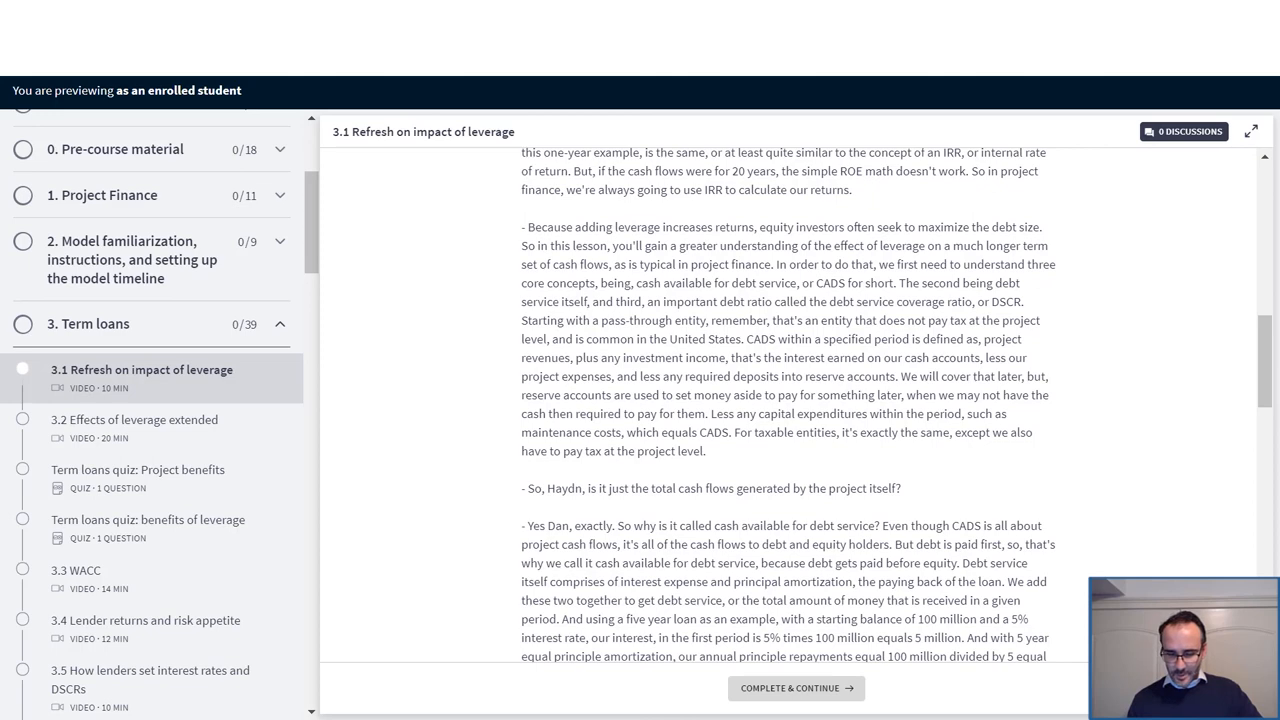
pyautogui.doubleClick(817, 581)
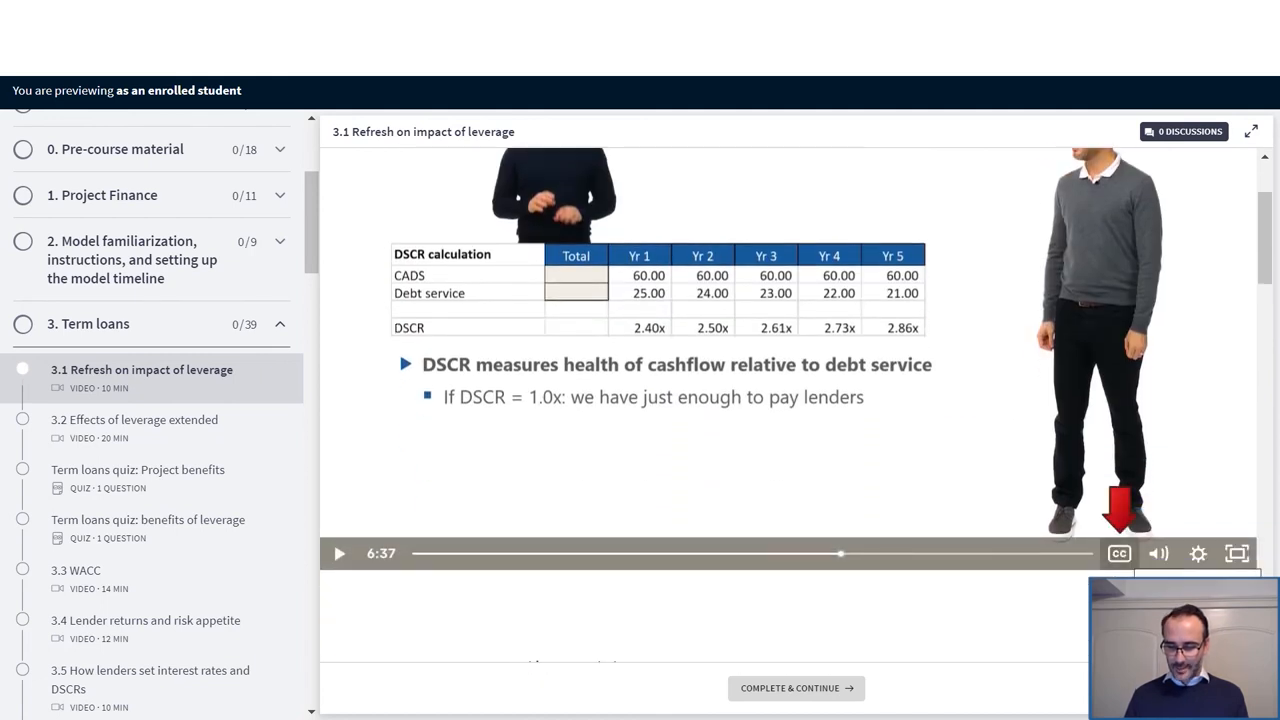
# - Turn on English captions and search the subtitles for 'amortizat', landing on match 1 of 2
pyautogui.click(1119, 553)
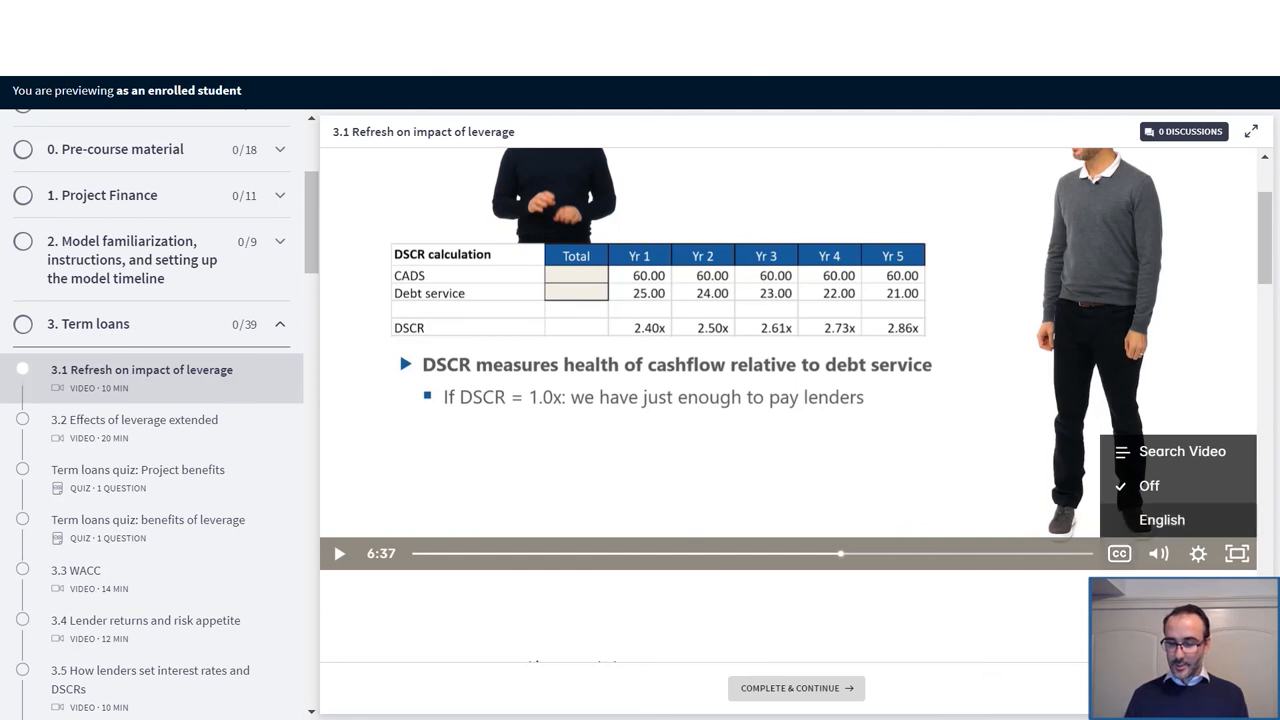
pyautogui.click(1162, 519)
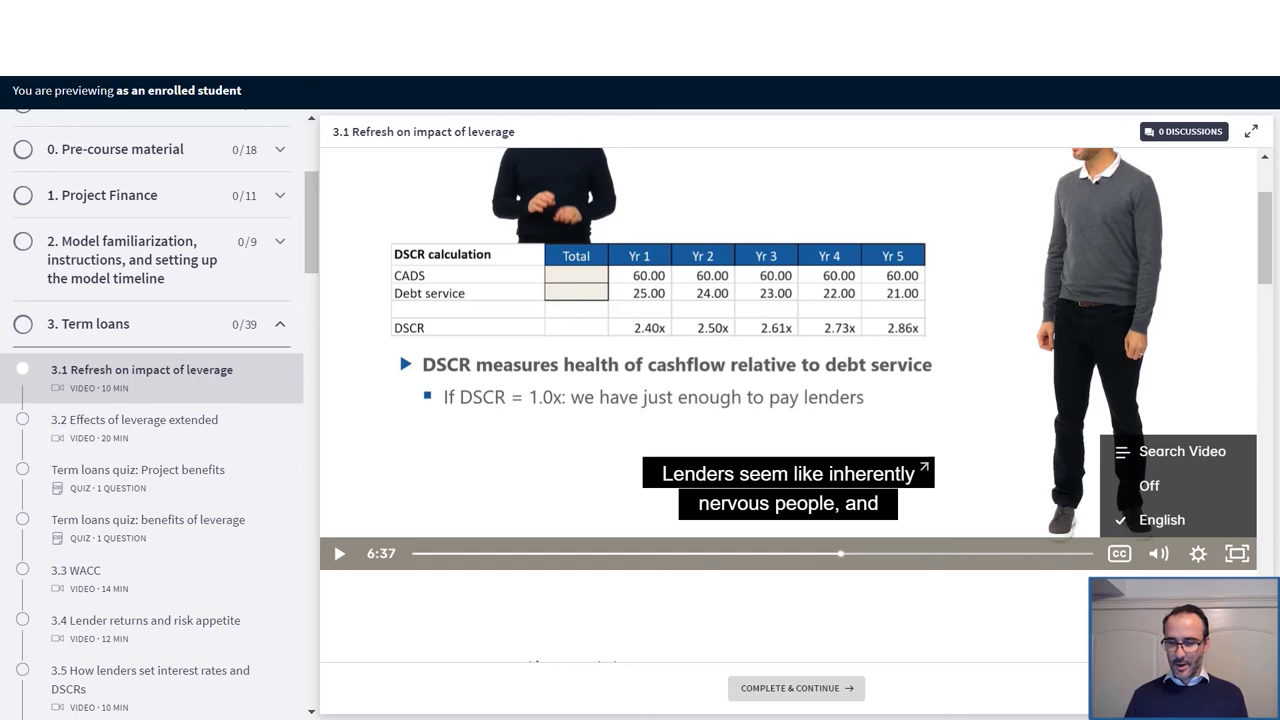
pyautogui.click(1182, 451)
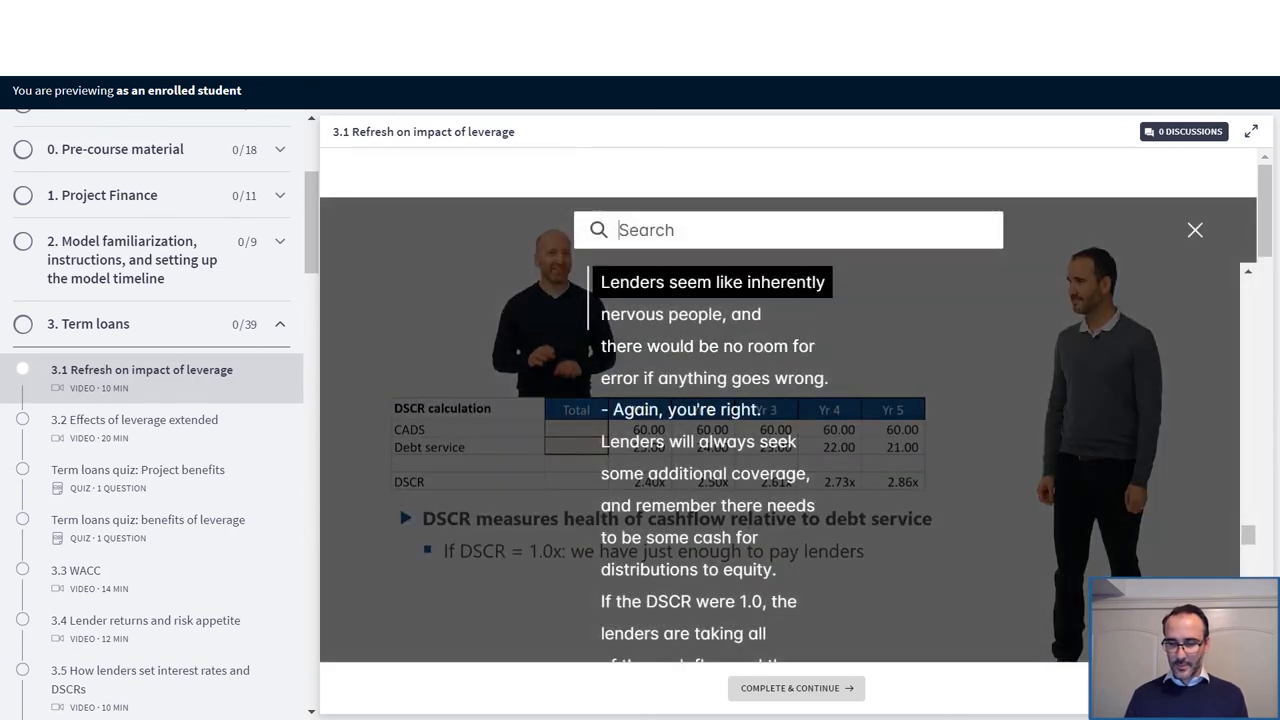
pyautogui.write('amort')
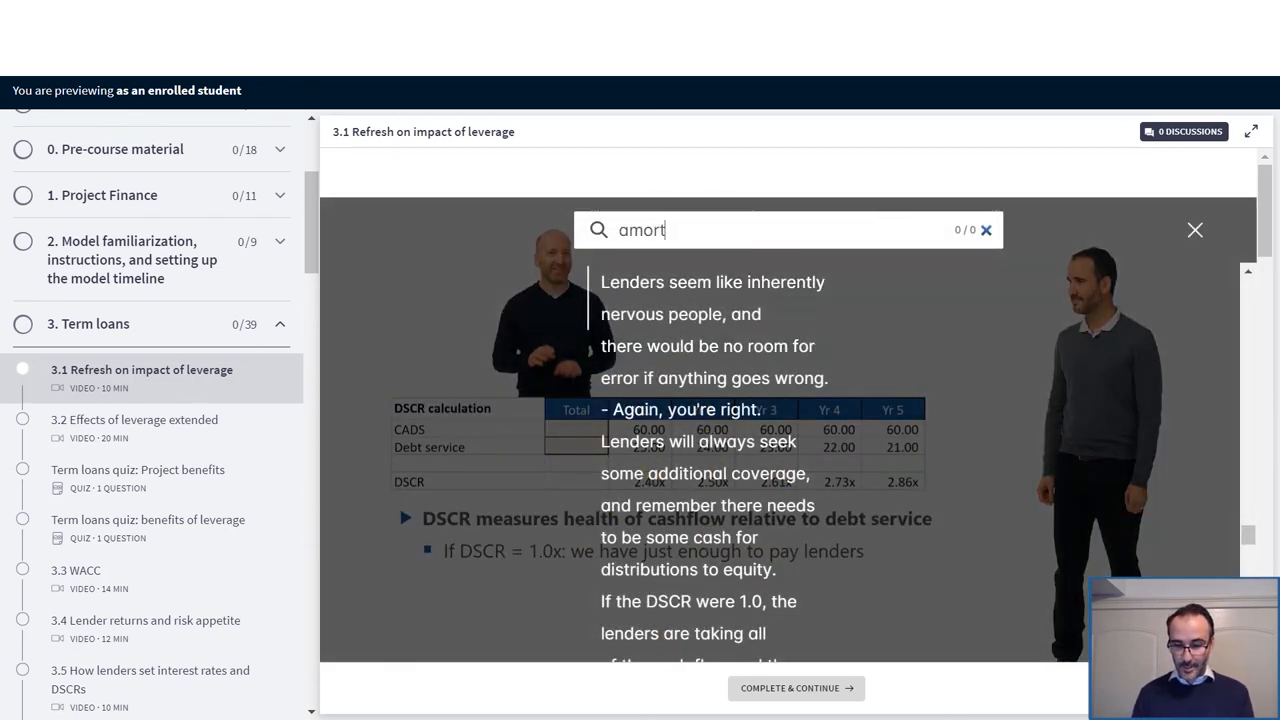
pyautogui.write('izat')
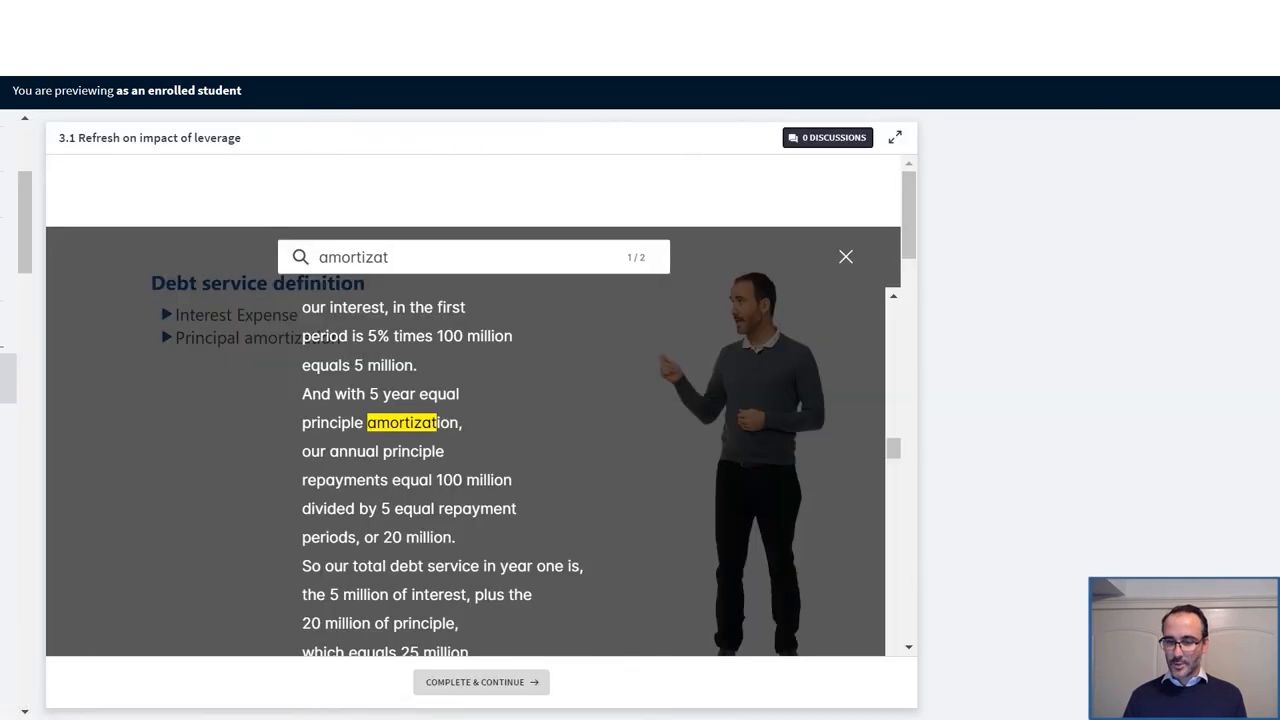
pyautogui.click(827, 137)
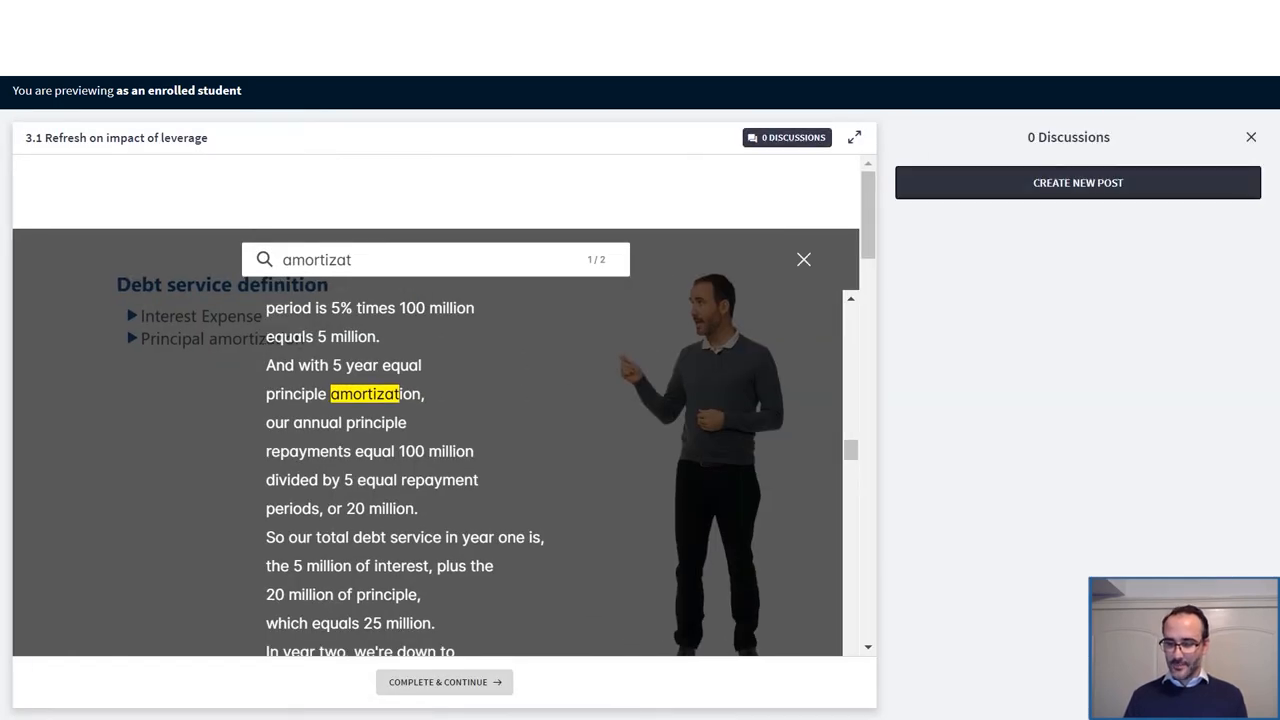
pyautogui.click(1077, 182)
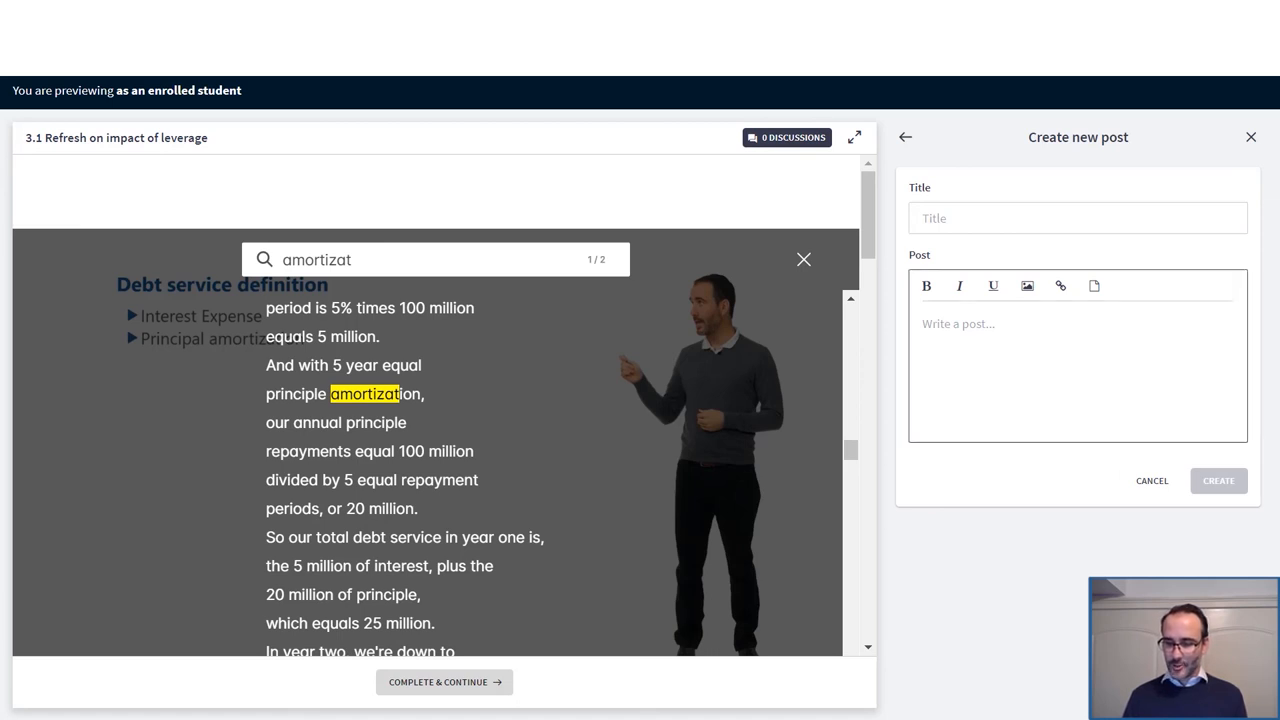
pyautogui.click(1250, 137)
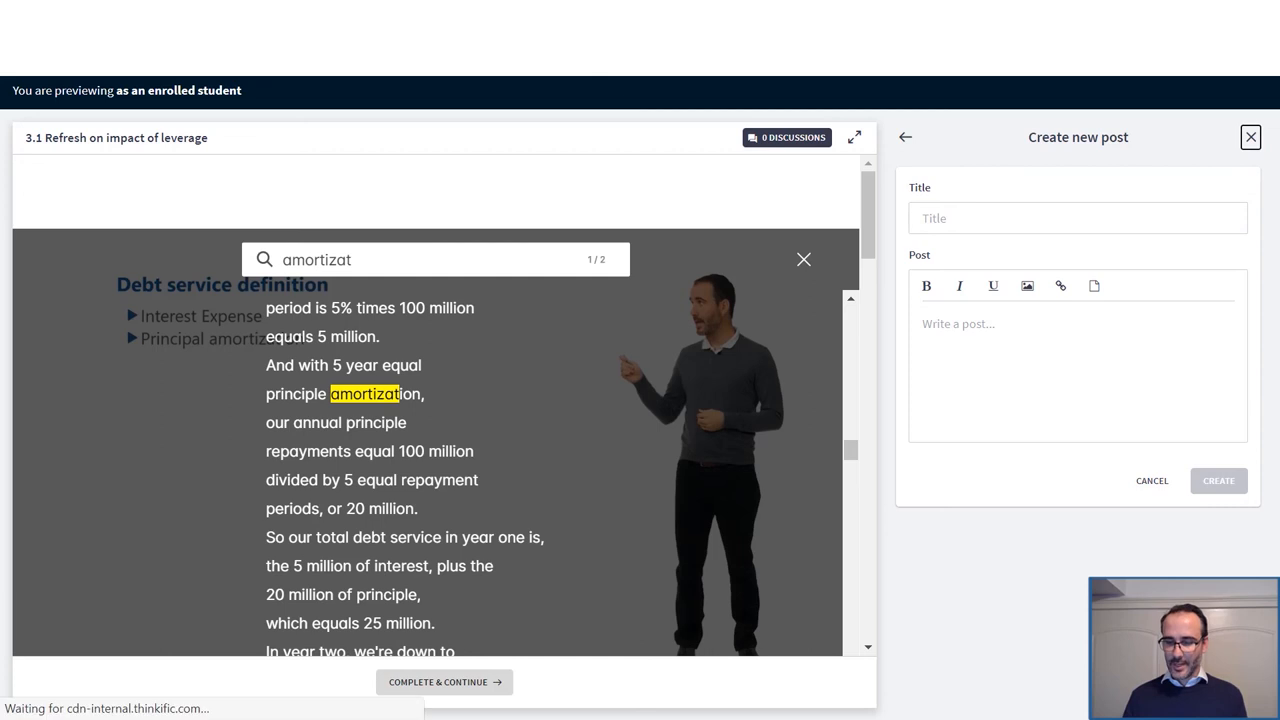
pyautogui.click(1250, 137)
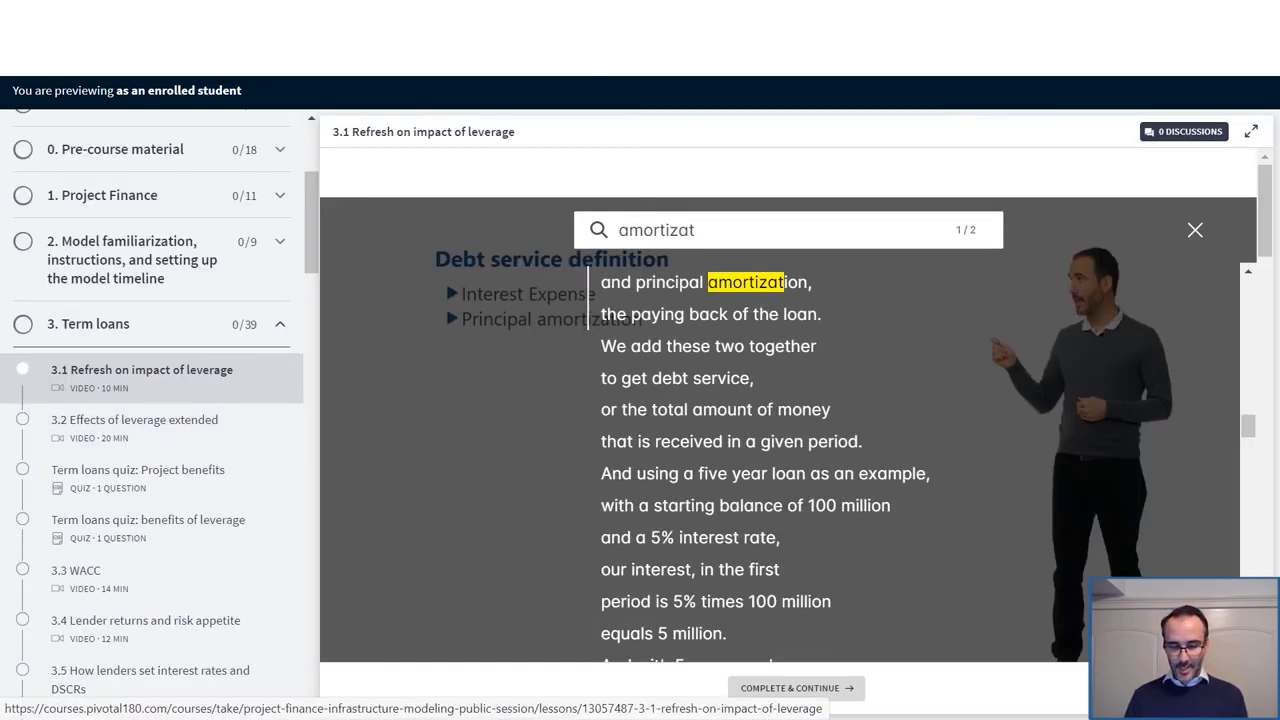
# - Scroll the course sidebar to browse Project Finance lessons 1.1 to 1.10 and Slides
pyautogui.scroll(-3)
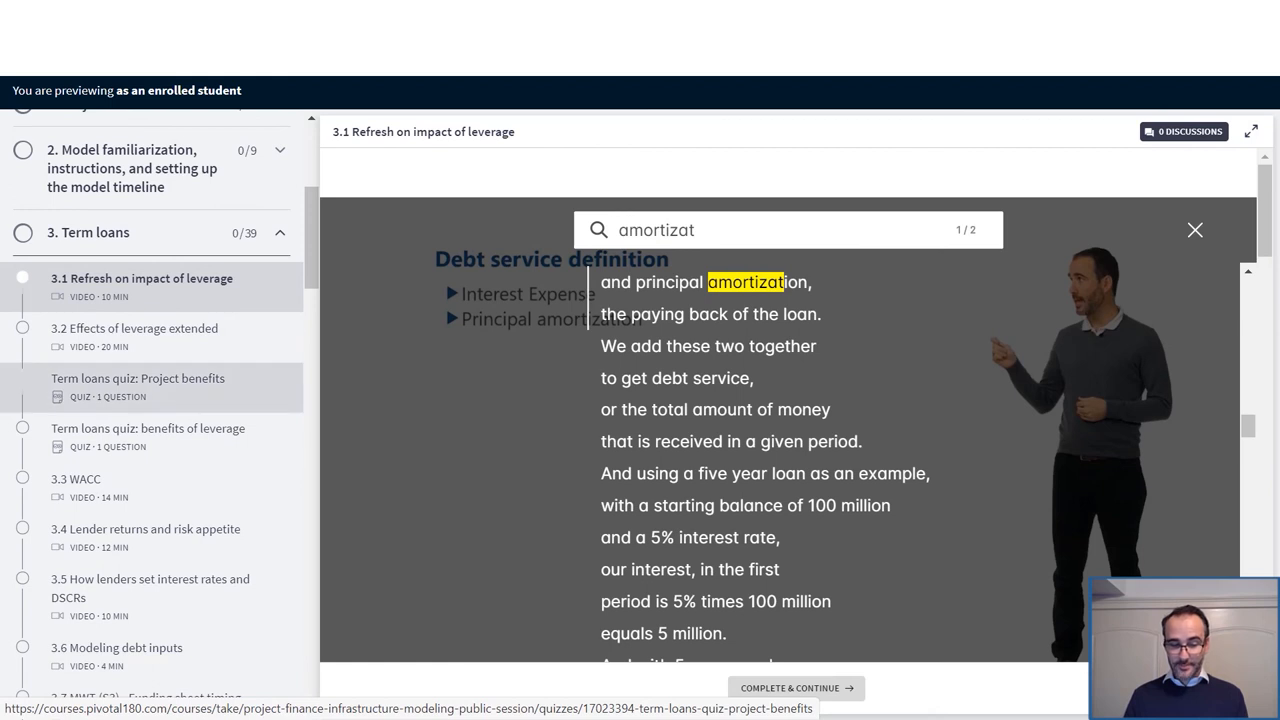
pyautogui.scroll(-3)
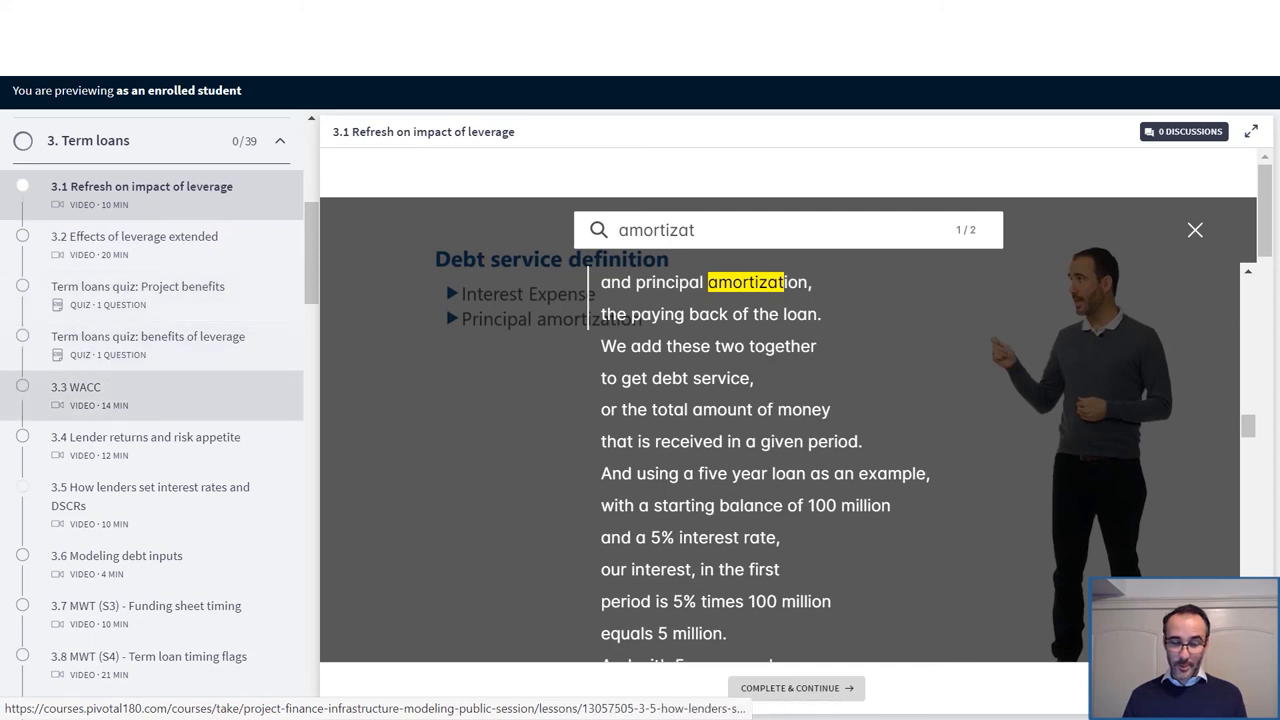
pyautogui.scroll(3)
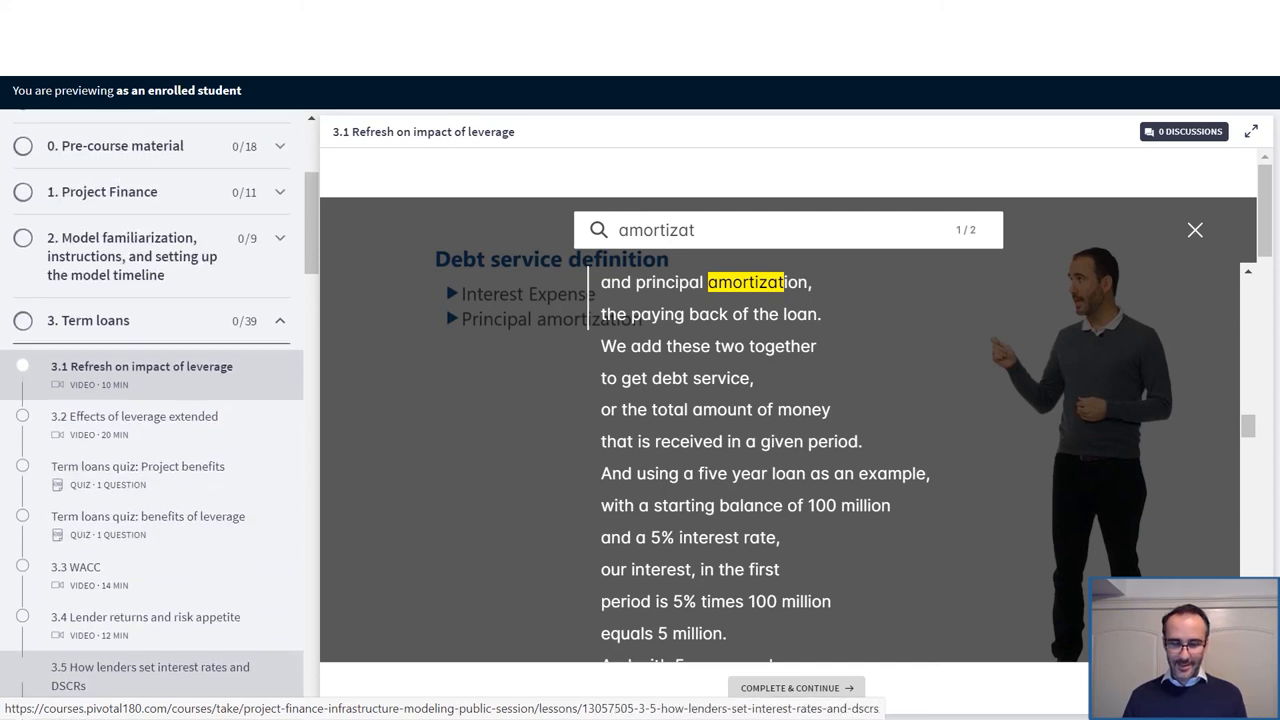
pyautogui.scroll(3)
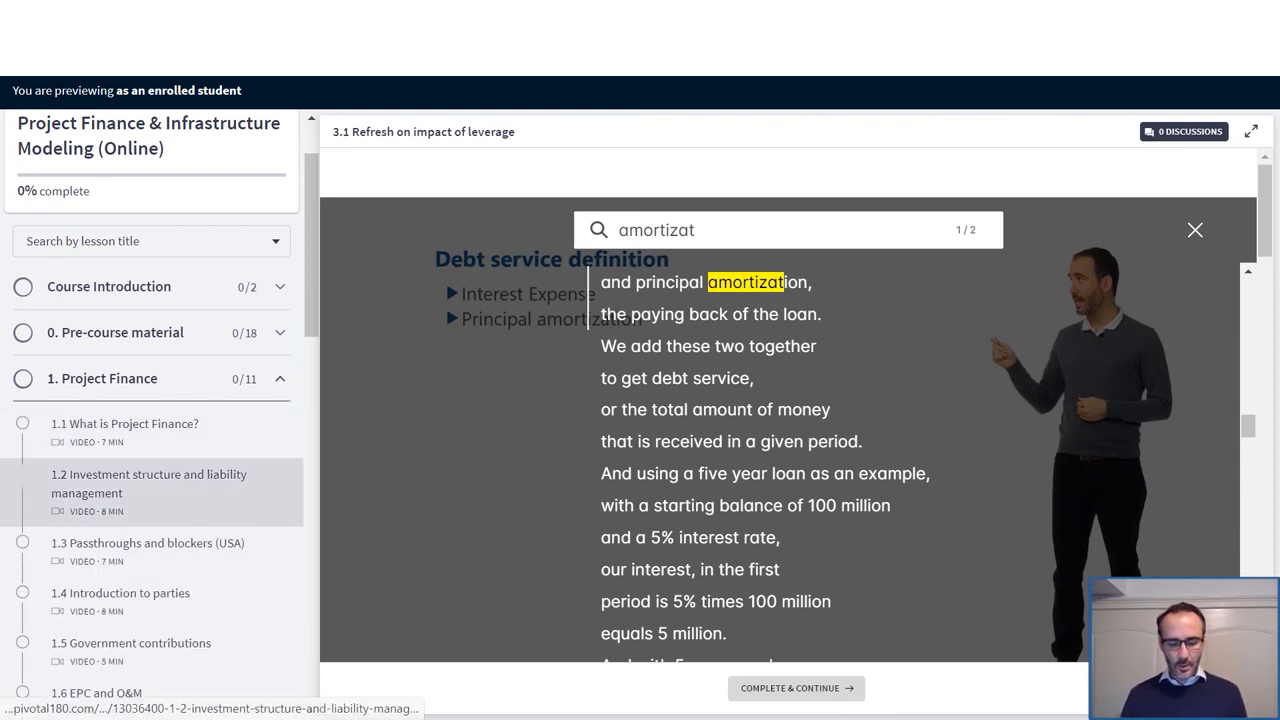
pyautogui.scroll(-3)
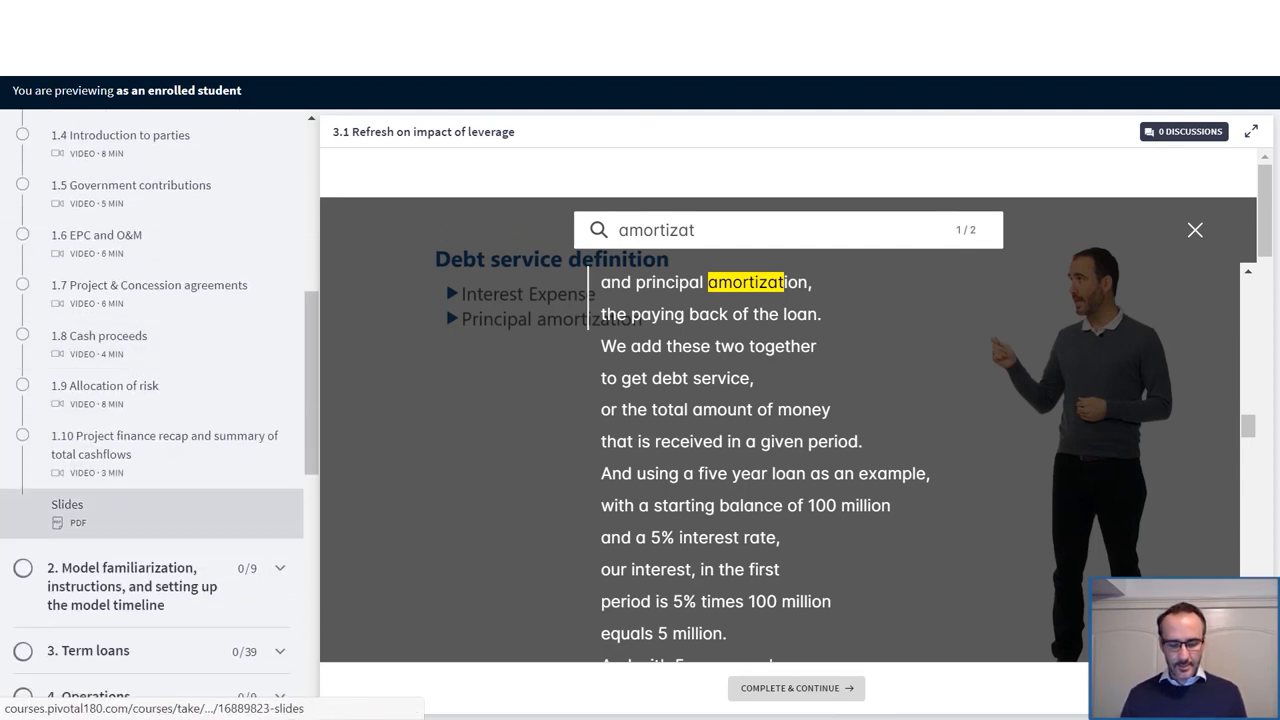